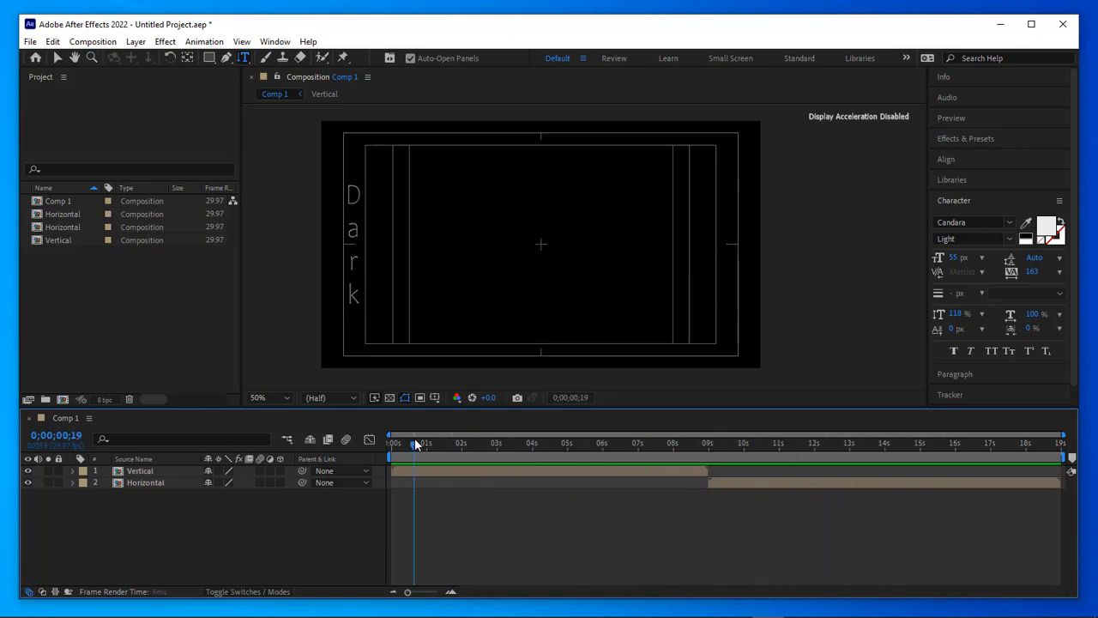
# Create a 1280×720, 29.97 fps composition named Comp 2 lasting 19 seconds
pyautogui.click(719, 443)
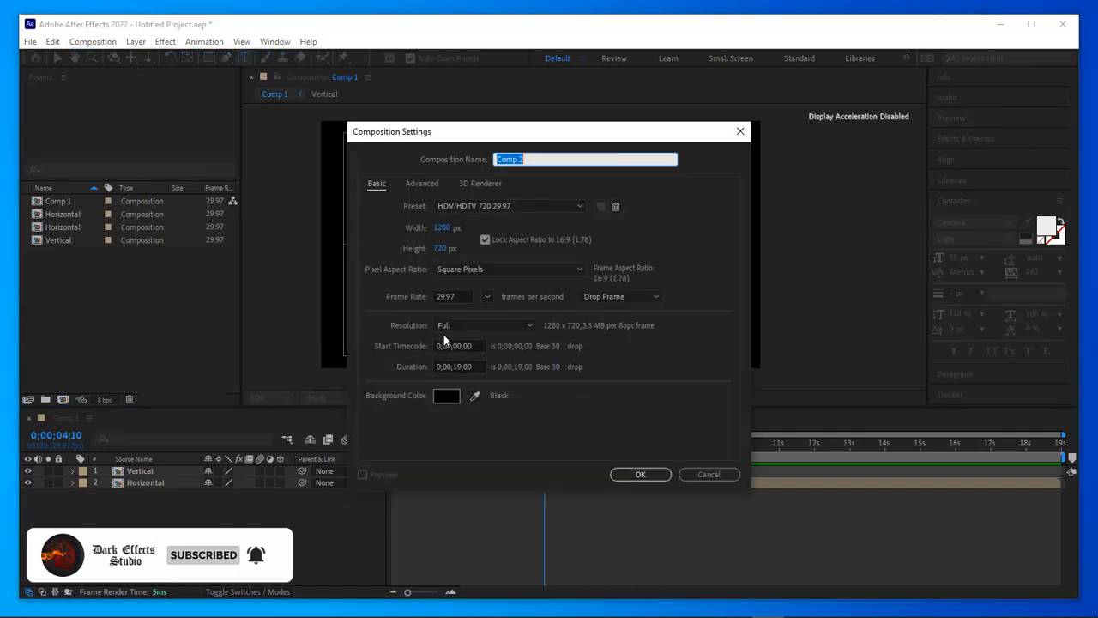
pyautogui.moveTo(659, 472)
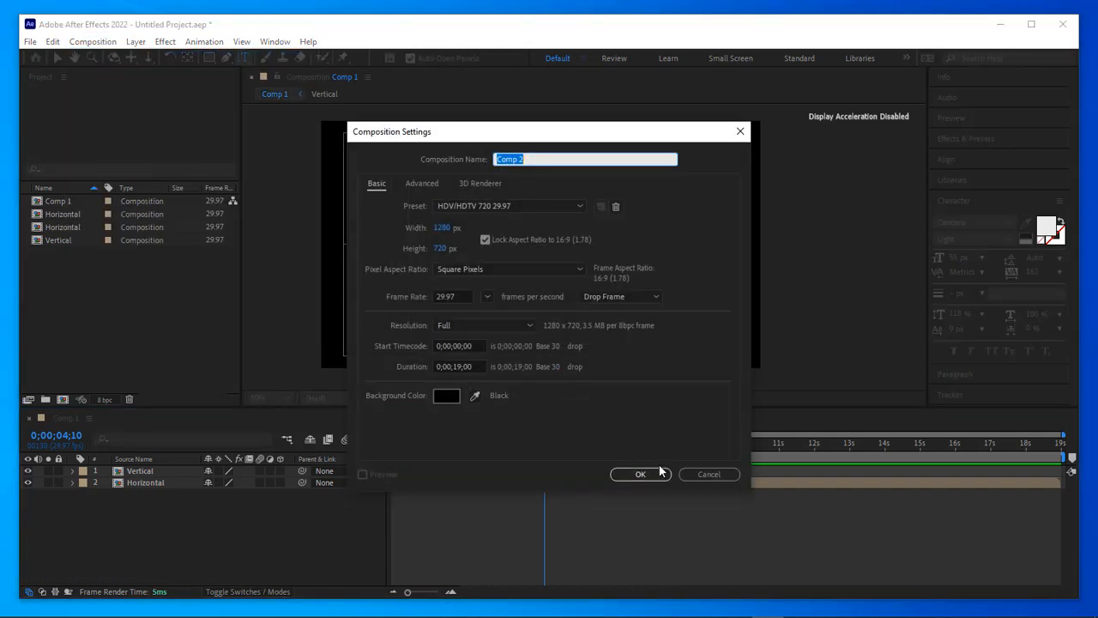
# Confirm Comp 2 and add a vertical text layer reading 'Dark' near the upper left
pyautogui.click(640, 474)
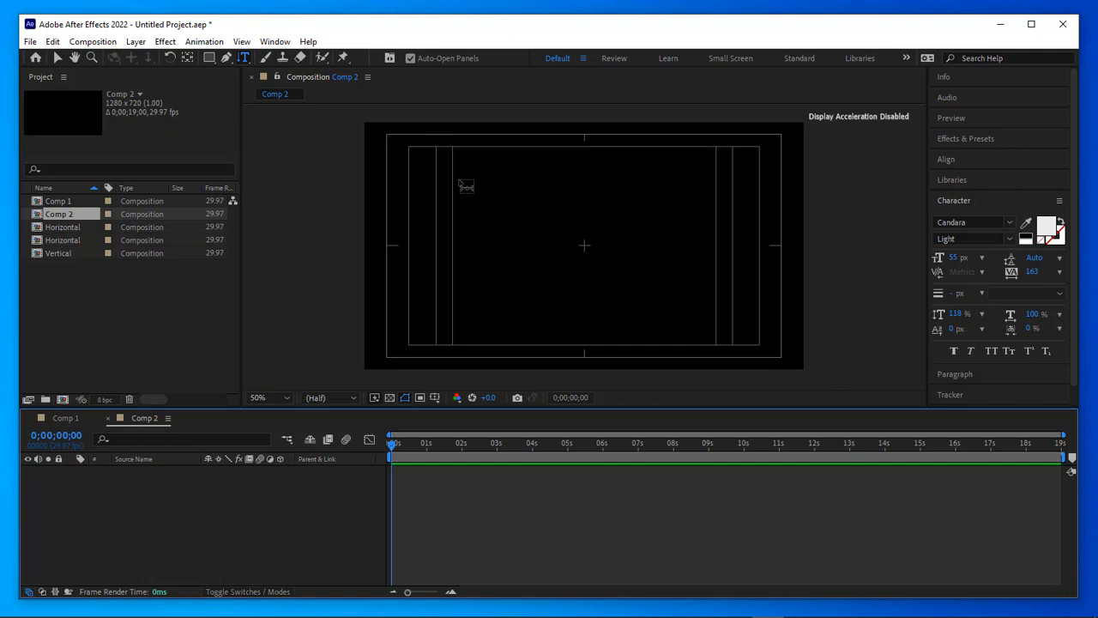
pyautogui.press('ctrl+t')
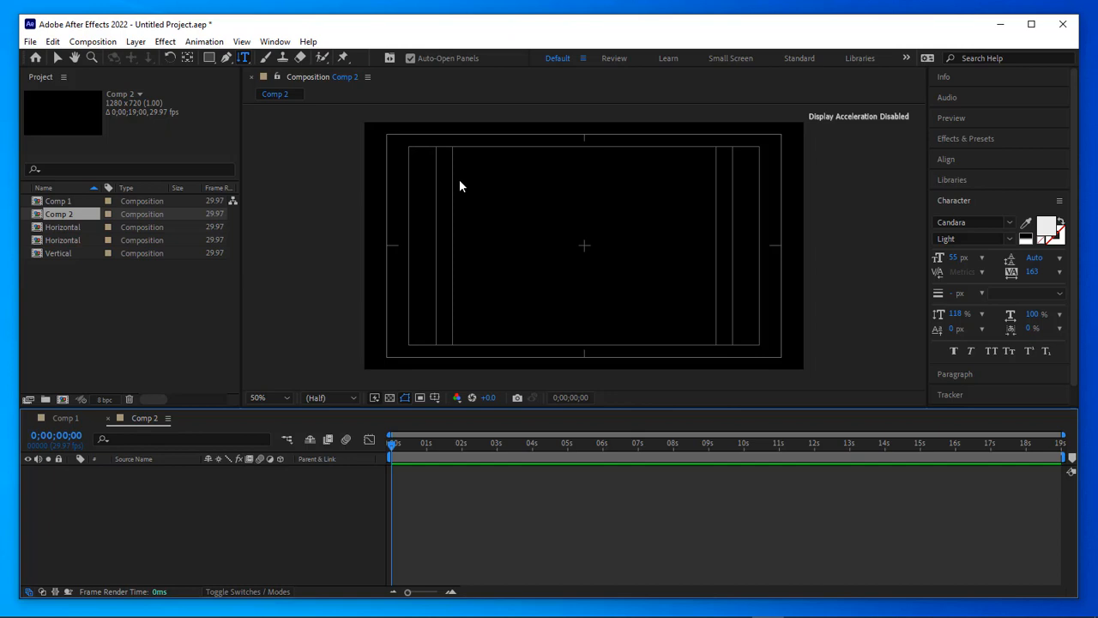
pyautogui.click(444, 185)
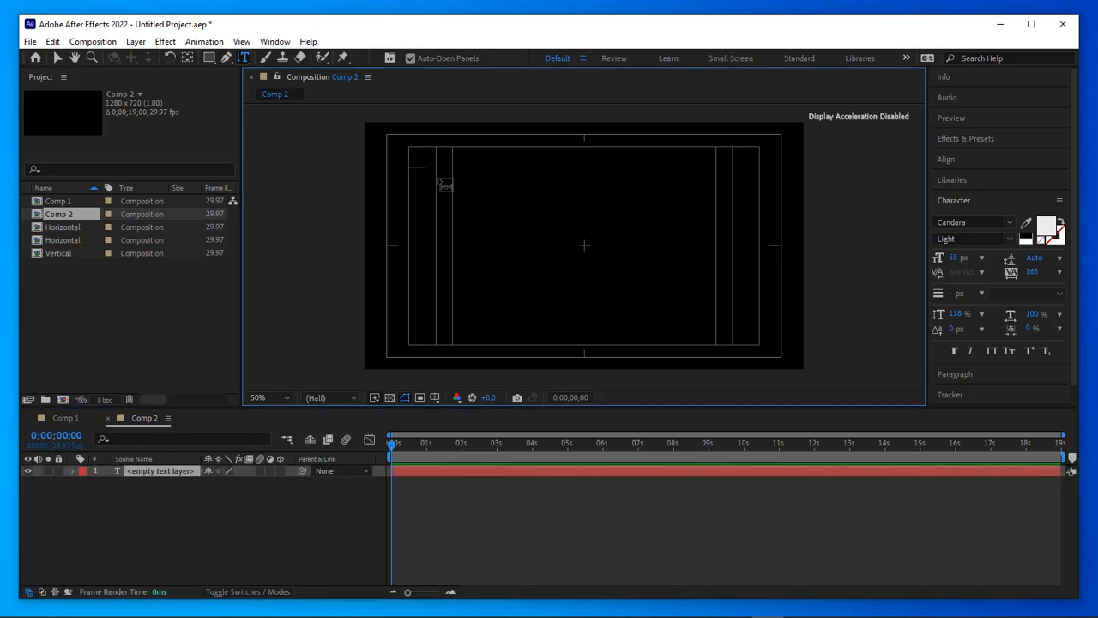
pyautogui.write('Dark')
pyautogui.write('Effects')
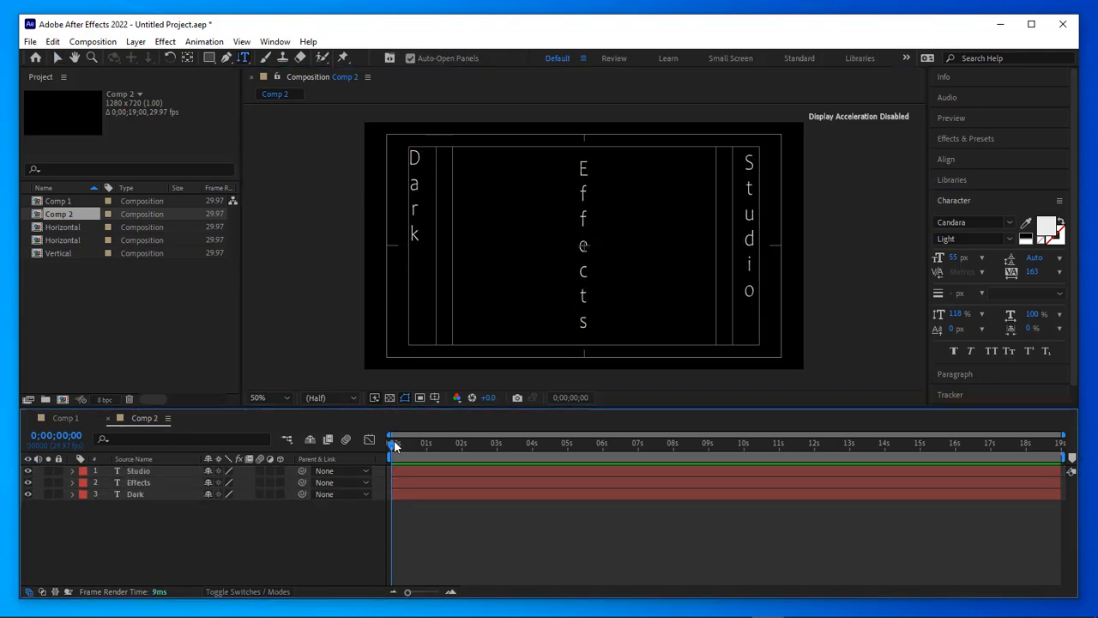
pyautogui.moveTo(183, 506)
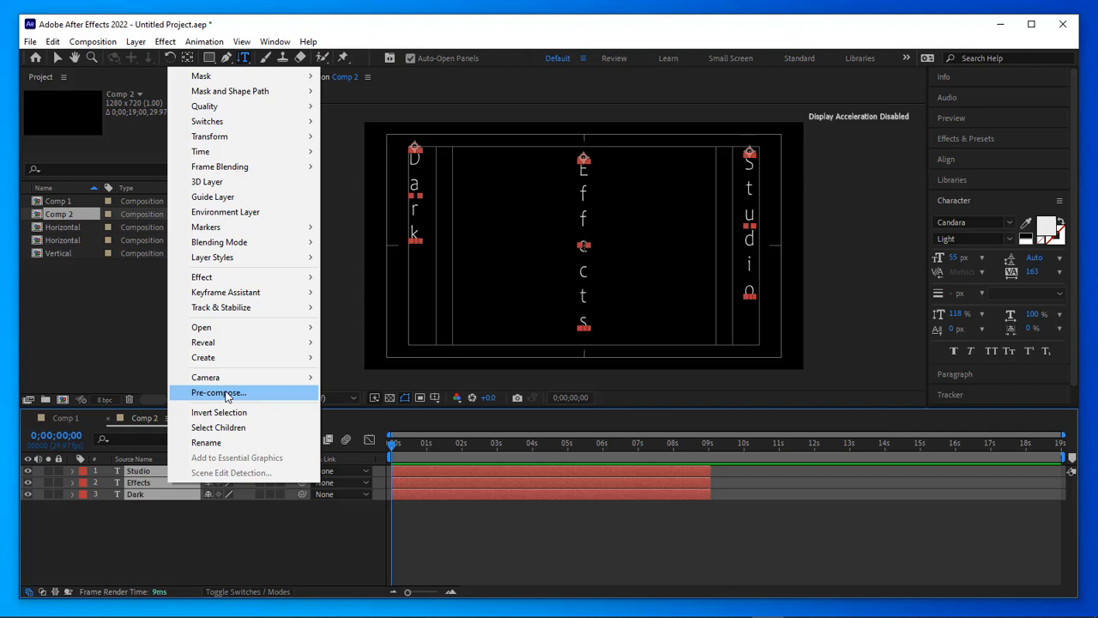
# Pre-compose the Dark, Effects and Studio layers into a precomp named 'Vertical'
pyautogui.click(218, 392)
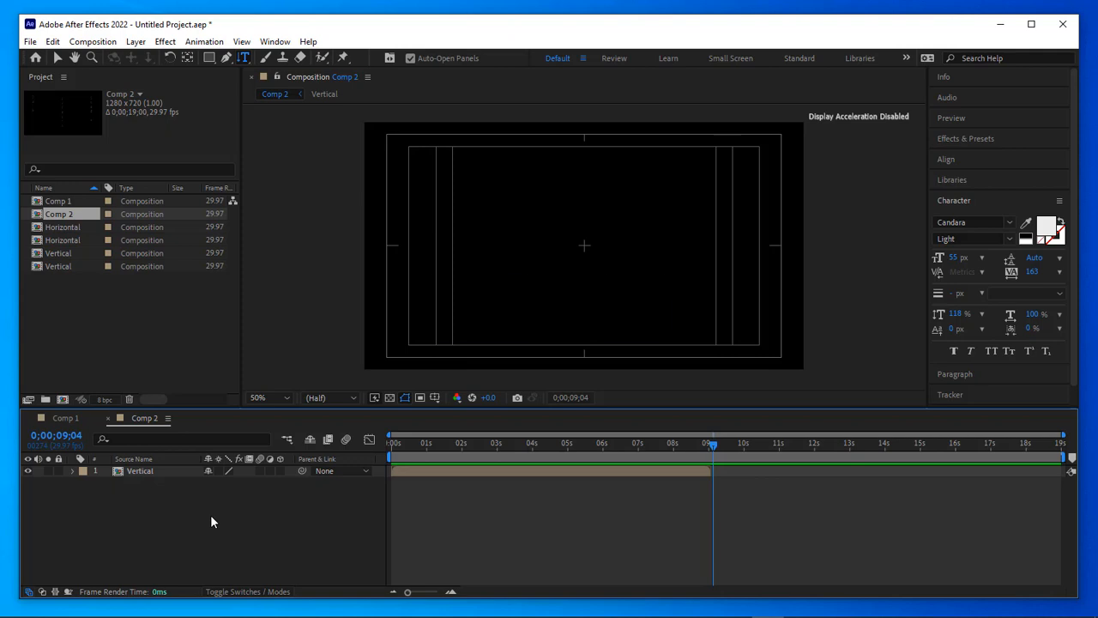
# Switch to the Horizontal Type Tool at 9:04 for the horizontal words
pyautogui.press('ctrl+t')
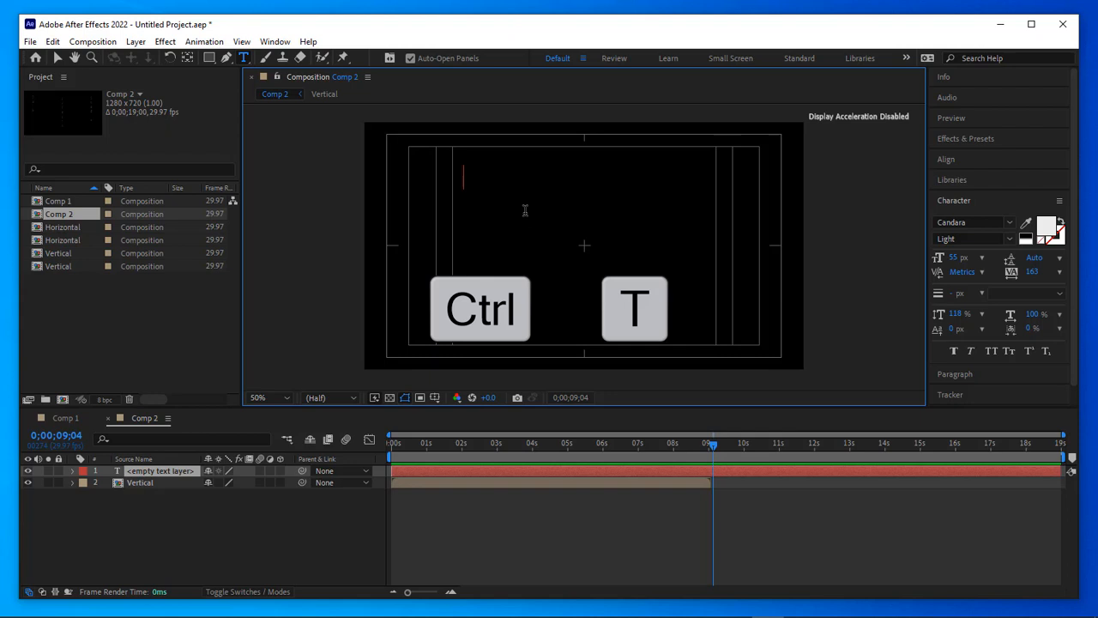
pyautogui.press('ctrl+t')
pyautogui.write('Dark')
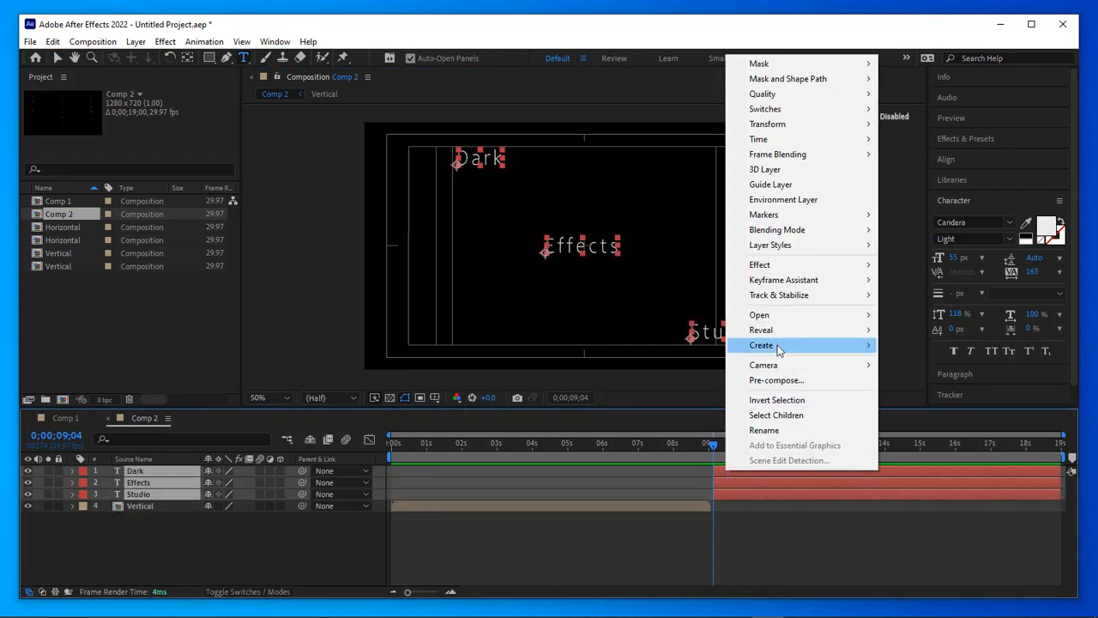
# Pre-compose the horizontal words as 'Horizontal', keeping 'Adjust composition duration' checked
pyautogui.click(776, 380)
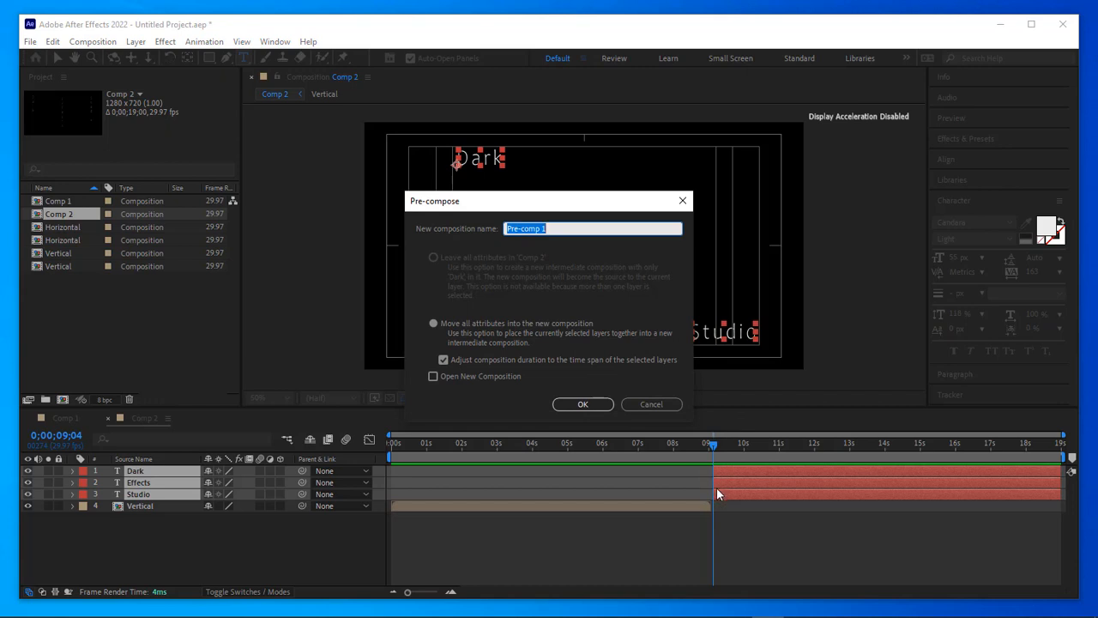
pyautogui.moveTo(791, 480)
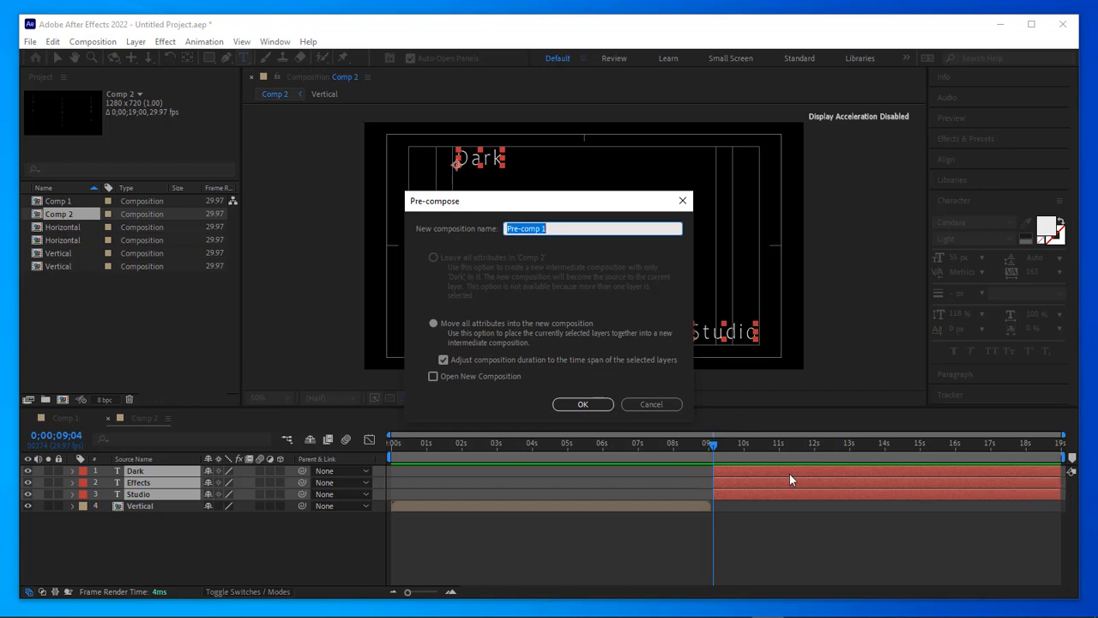
pyautogui.click(443, 359)
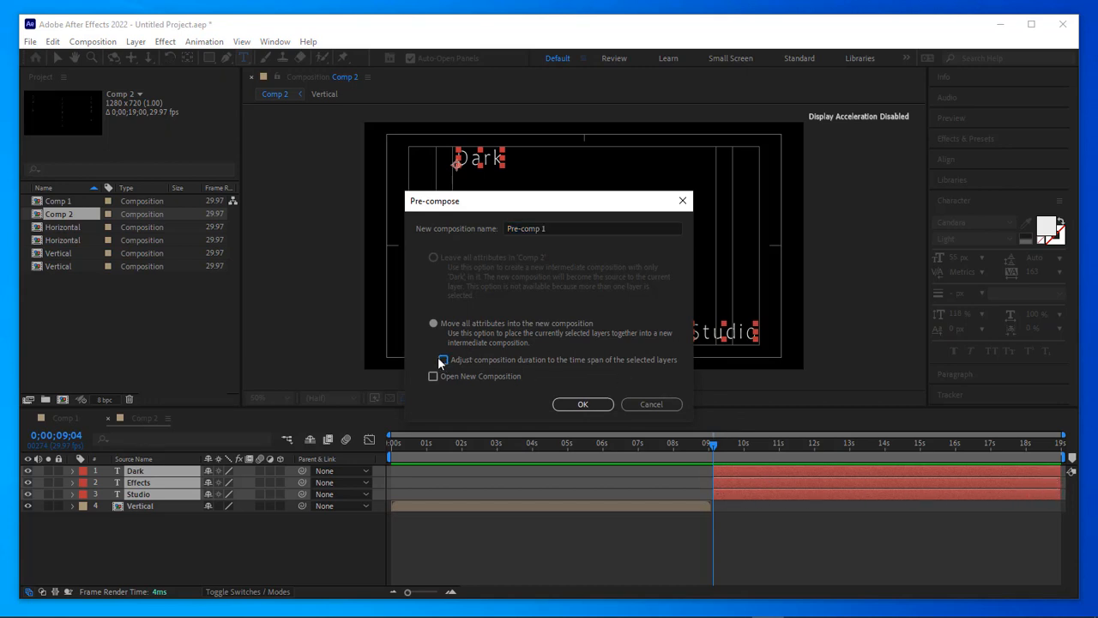
pyautogui.click(444, 359)
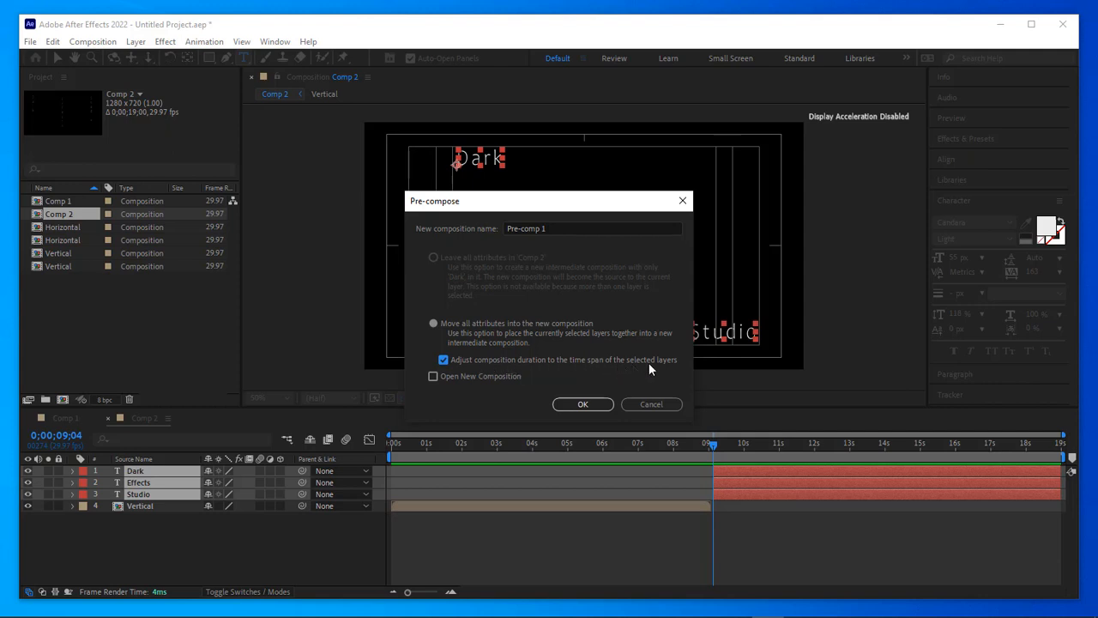
pyautogui.moveTo(719, 472)
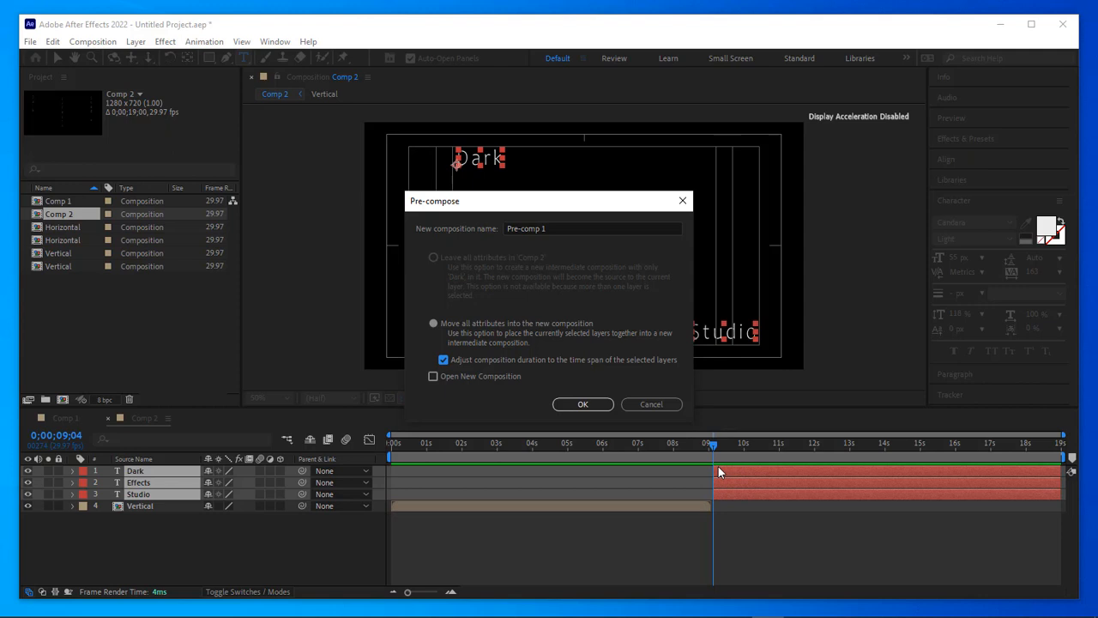
pyautogui.moveTo(562, 262)
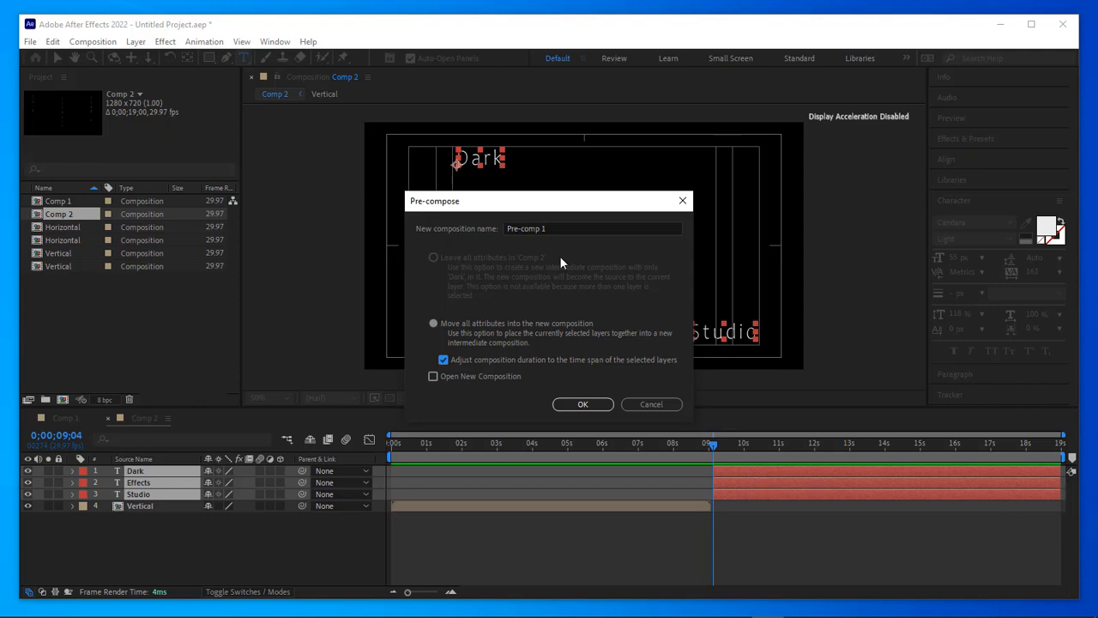
pyautogui.write('Hor')
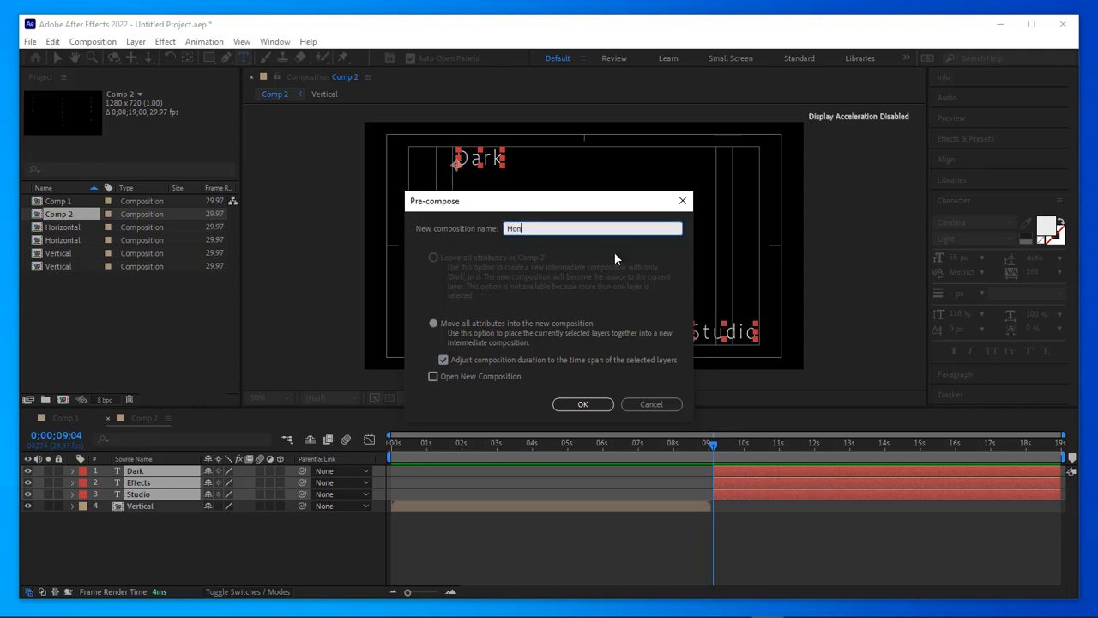
pyautogui.moveTo(158, 438)
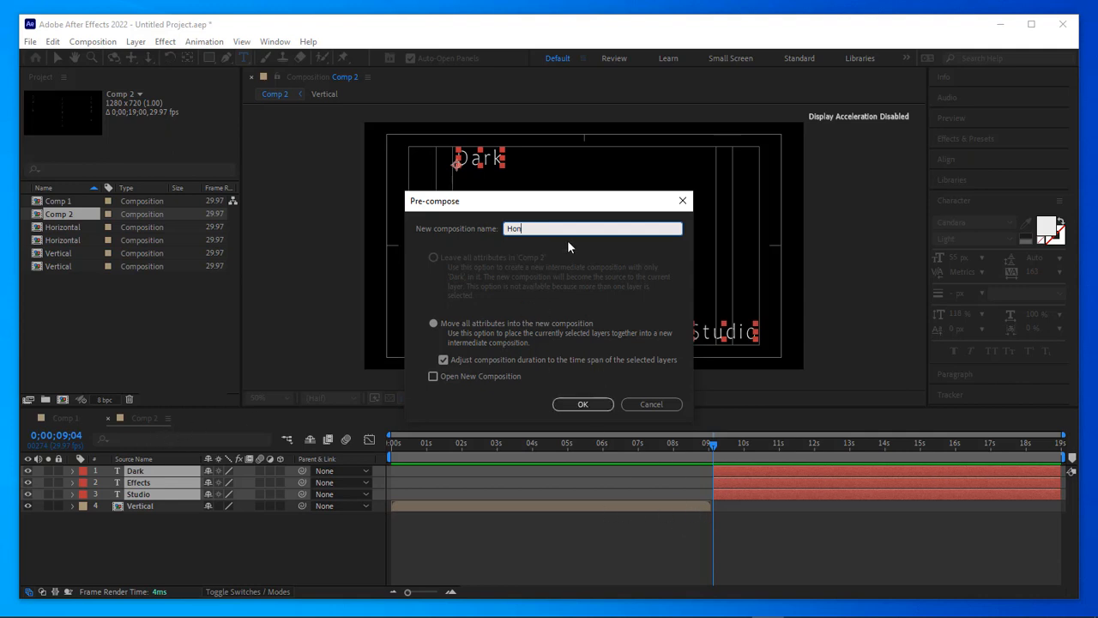
pyautogui.click(582, 404)
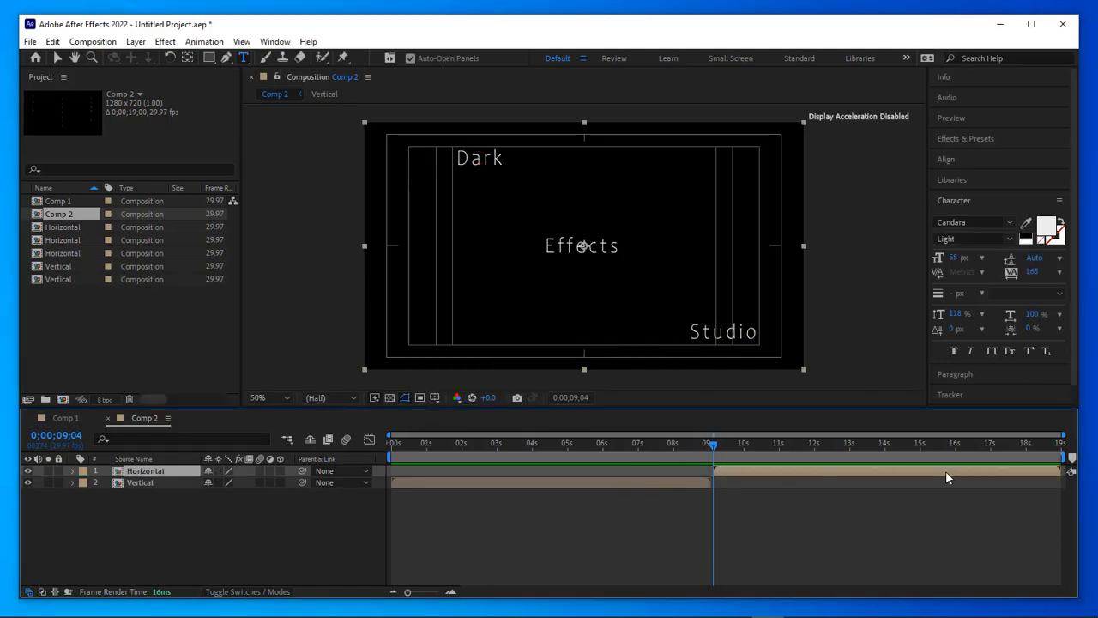
pyautogui.moveTo(721, 452)
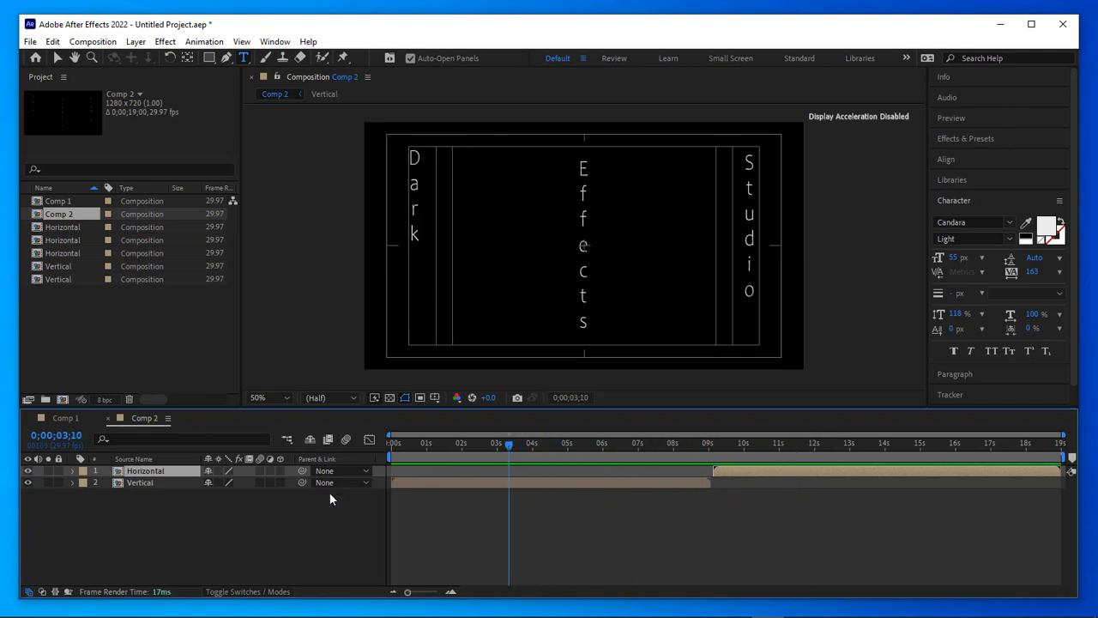
# Open the Horizontal precomp to reveal the word layers' 100% Opacity
pyautogui.doubleClick(63, 240)
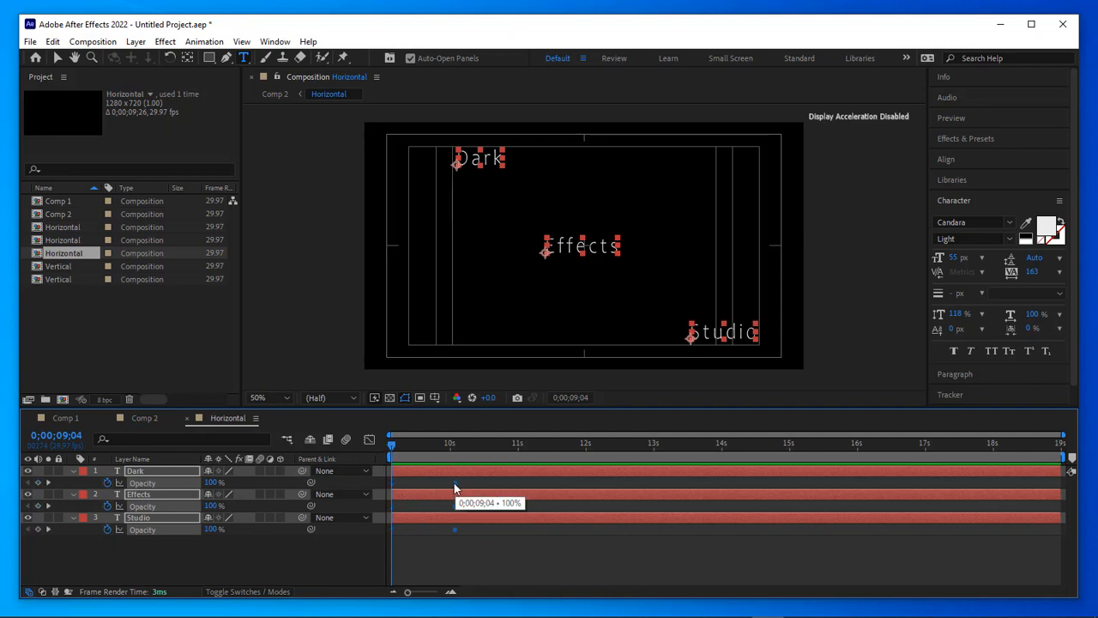
# Set the Dark layer's Opacity to 0 and add further staggered opacity keyframes
pyautogui.doubleClick(214, 482)
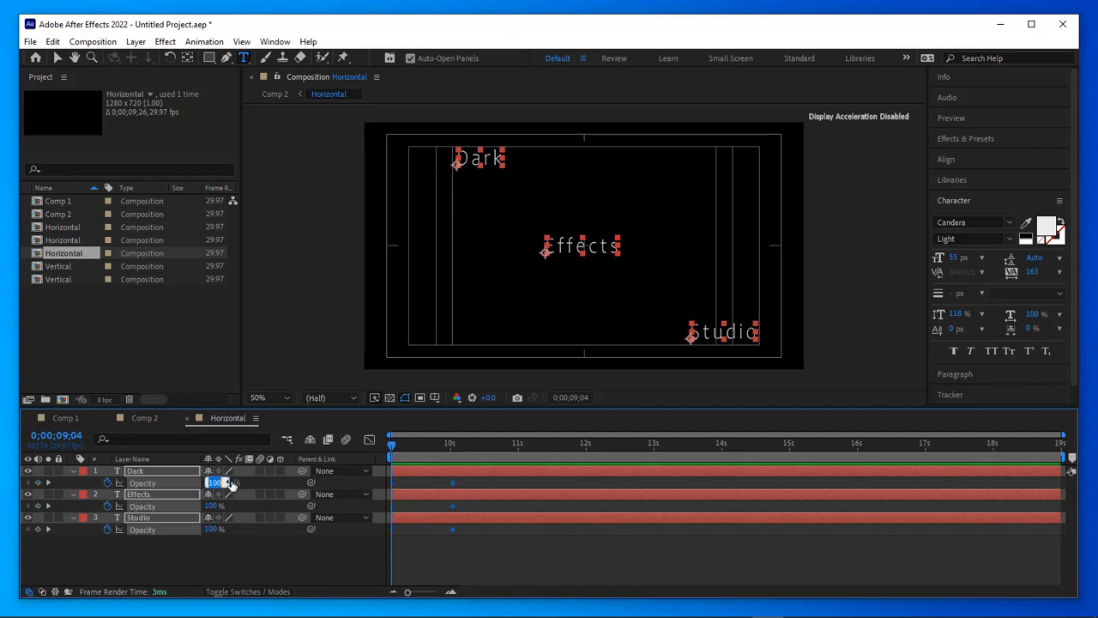
pyautogui.write('0 %')
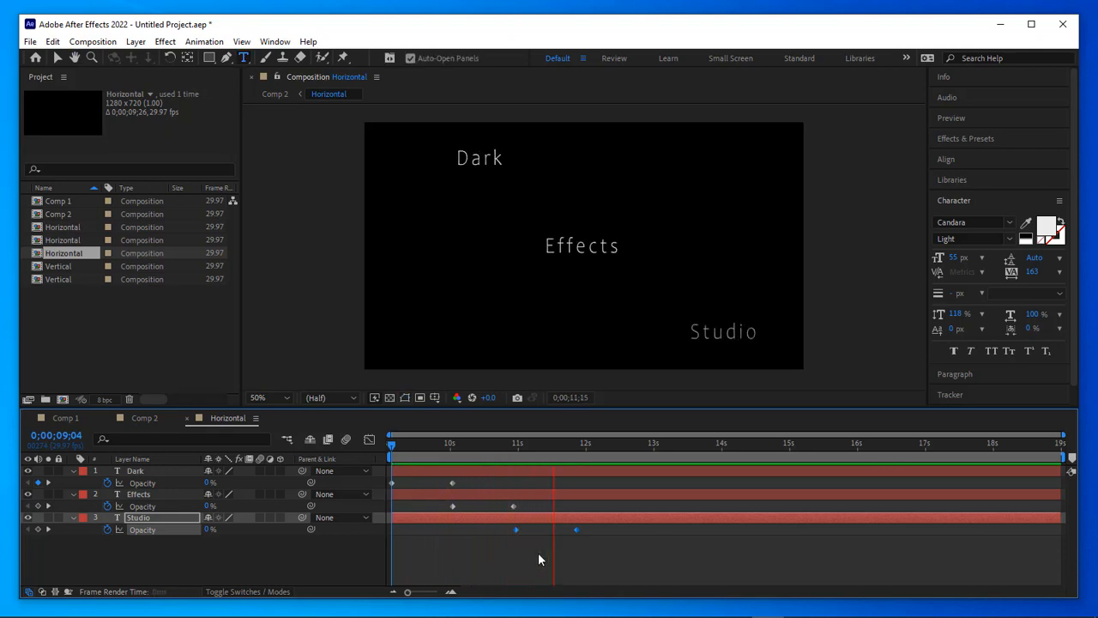
pyautogui.click(610, 443)
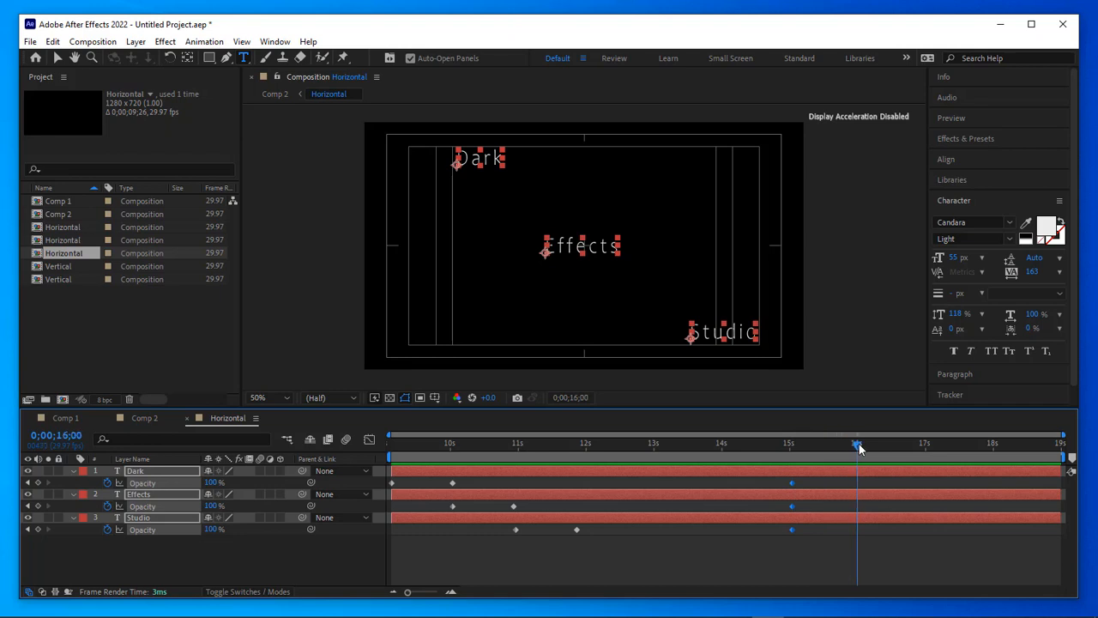
pyautogui.doubleClick(215, 482)
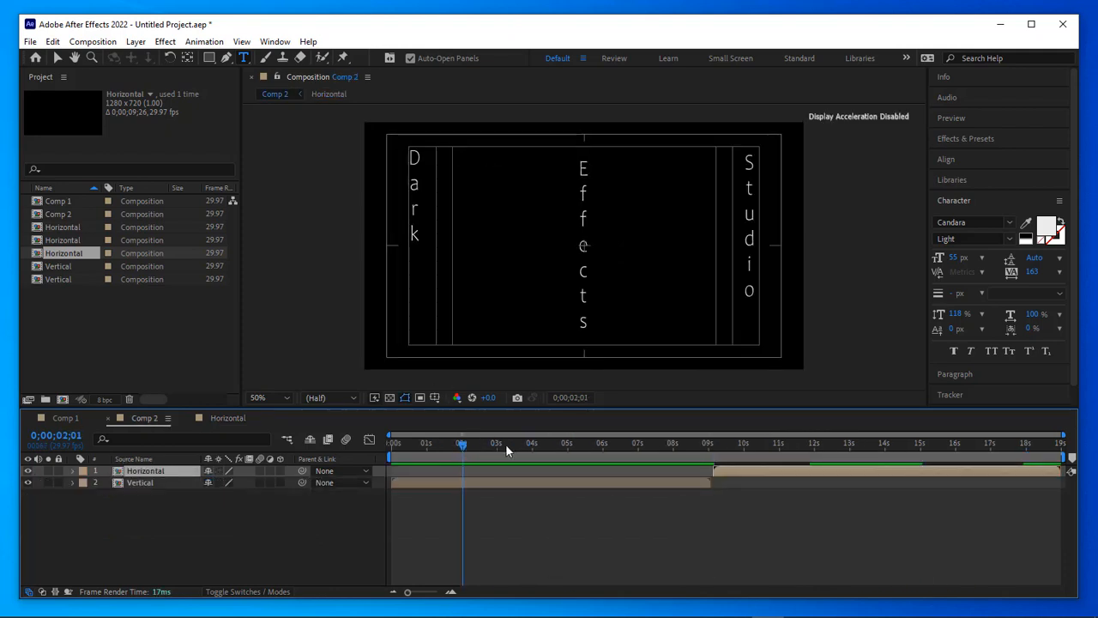
# Switch to Comp 1 and scrub to about 3 seconds to view the vertical words
pyautogui.click(617, 444)
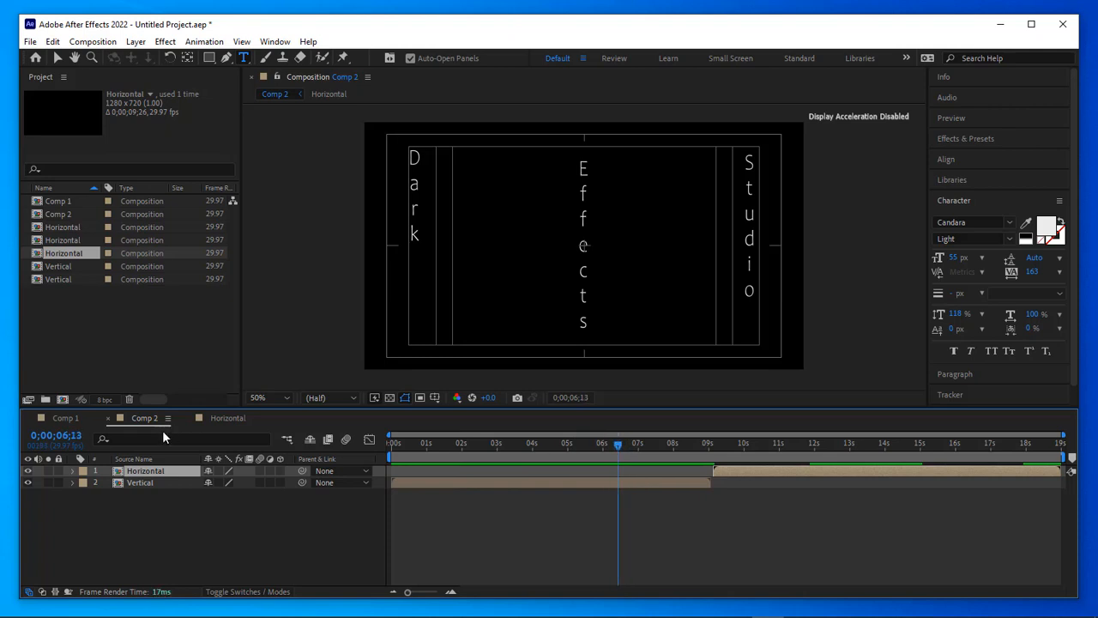
pyautogui.click(66, 418)
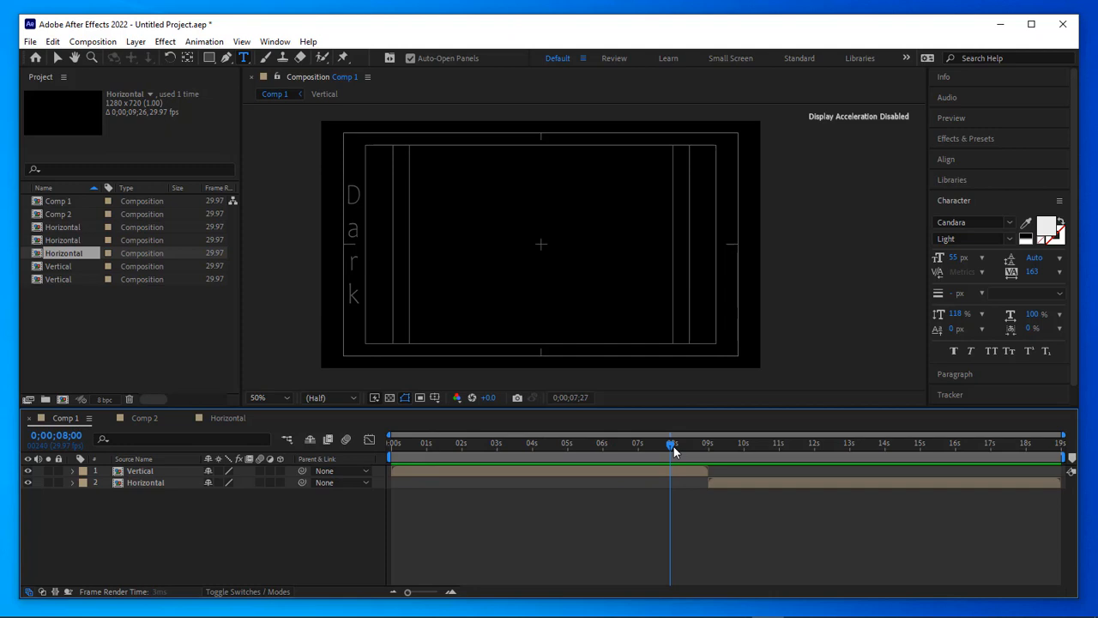
pyautogui.moveTo(671, 444); pyautogui.dragTo(642, 443)
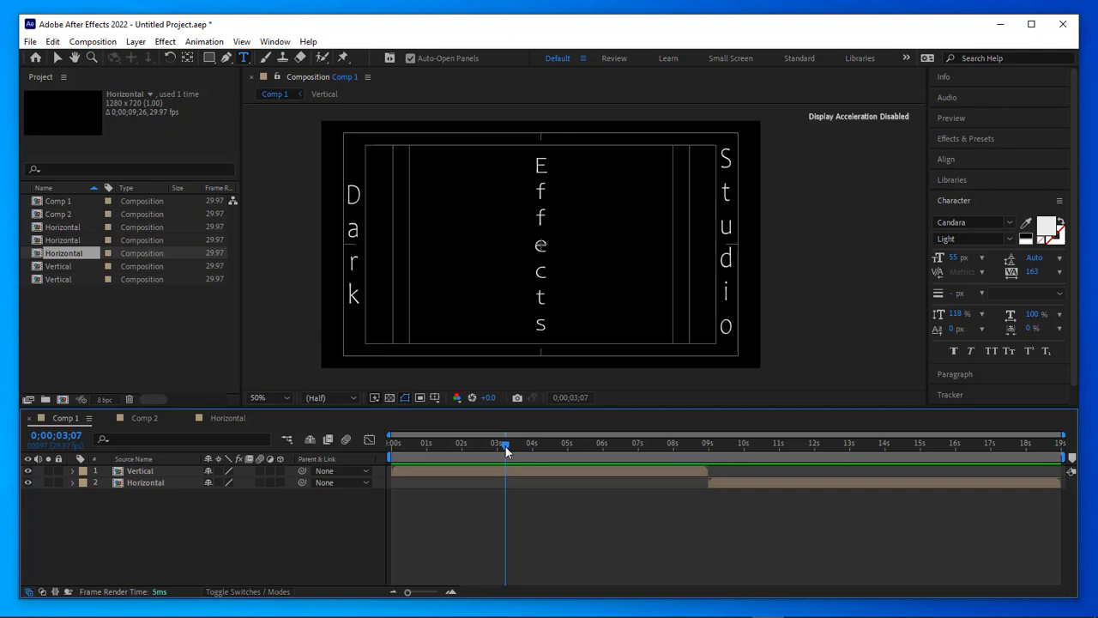
pyautogui.moveTo(506, 443)
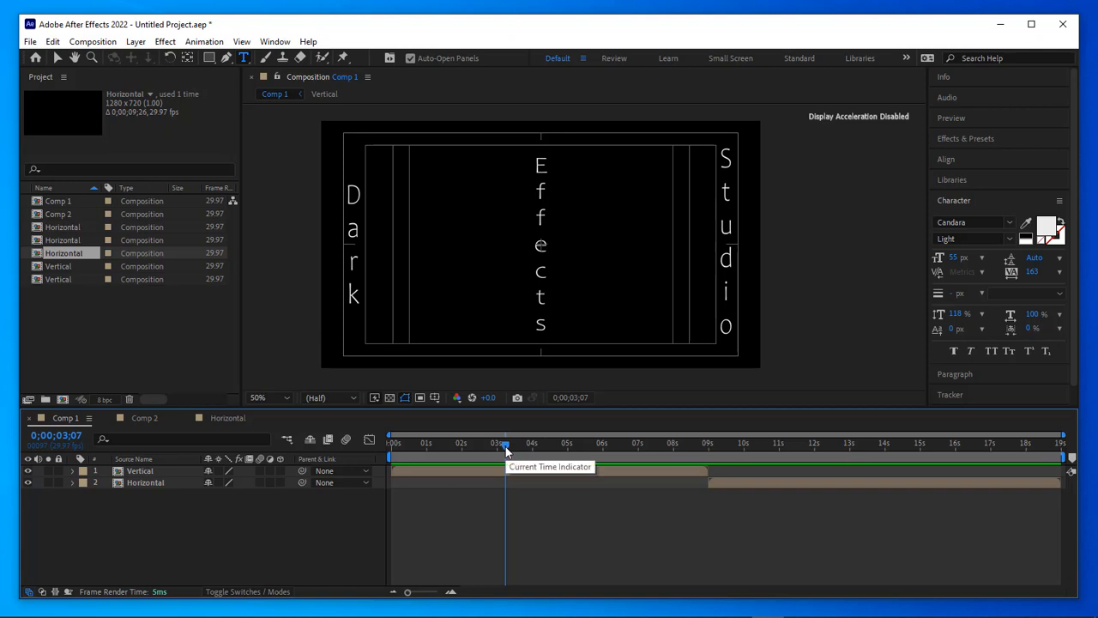